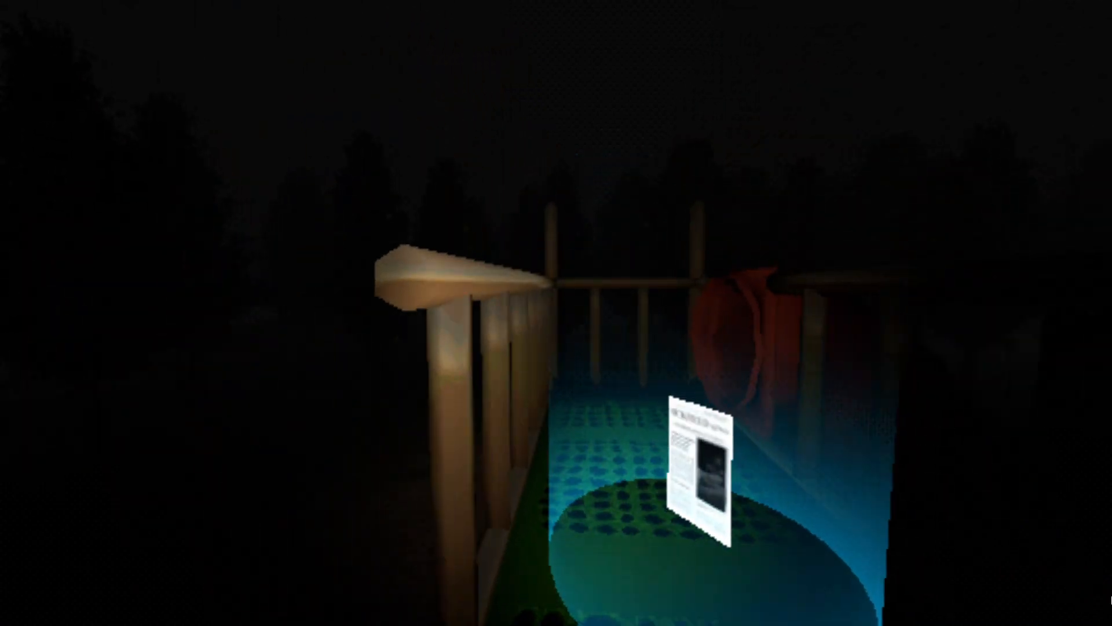
# - Pick up the old newspaper lying on the bridge to read about the park disappearances
pyautogui.click(702, 461)
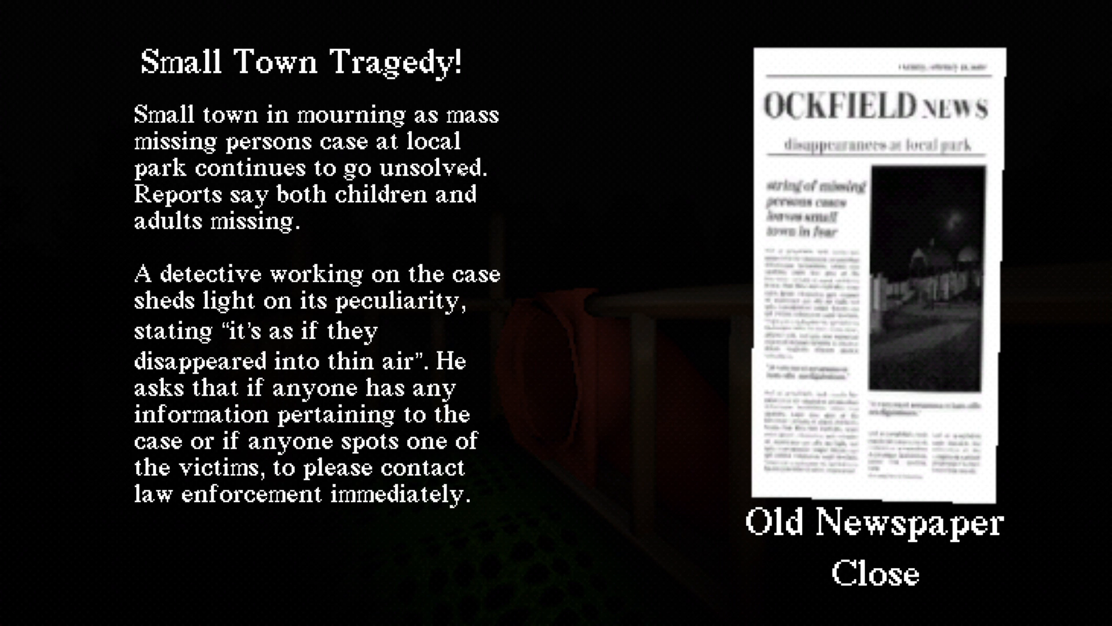
pyautogui.moveTo(323, 213)
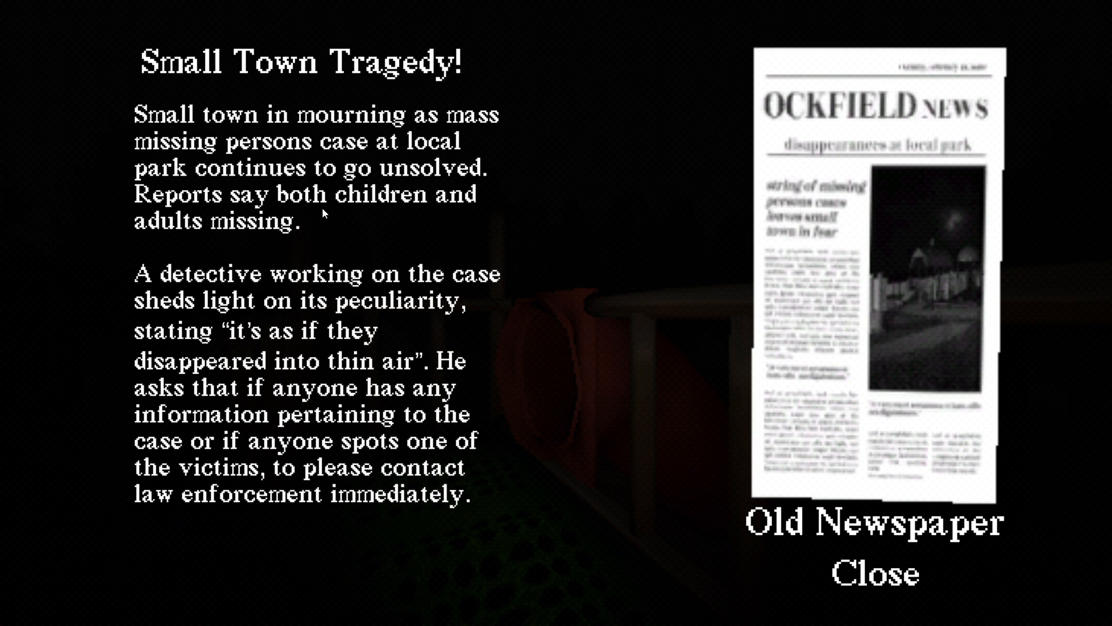
pyautogui.moveTo(303, 291)
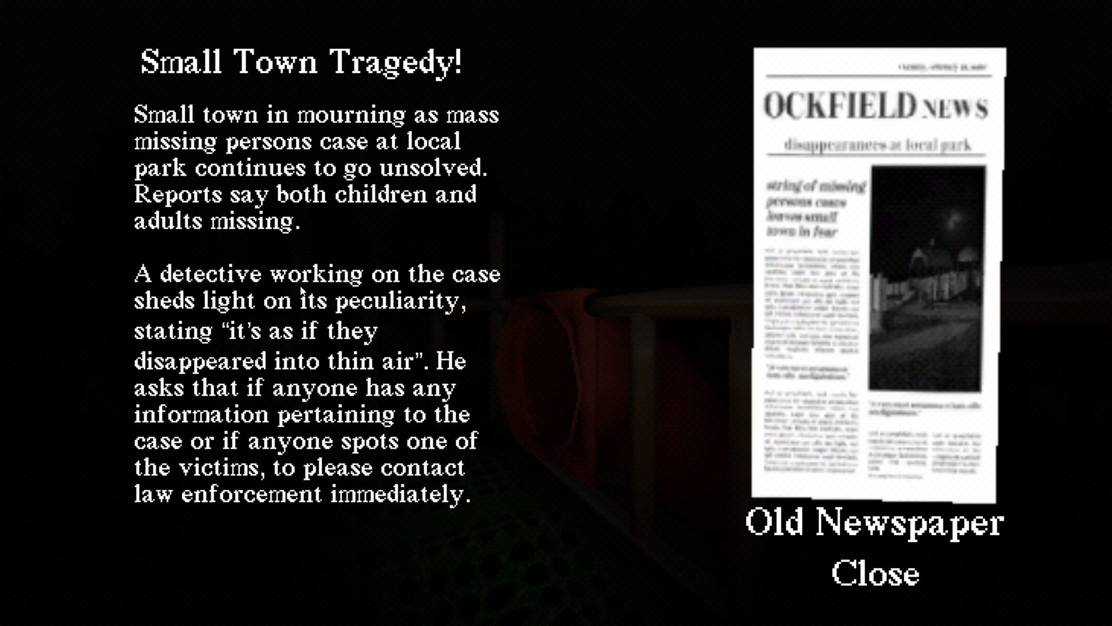
pyautogui.moveTo(405, 330)
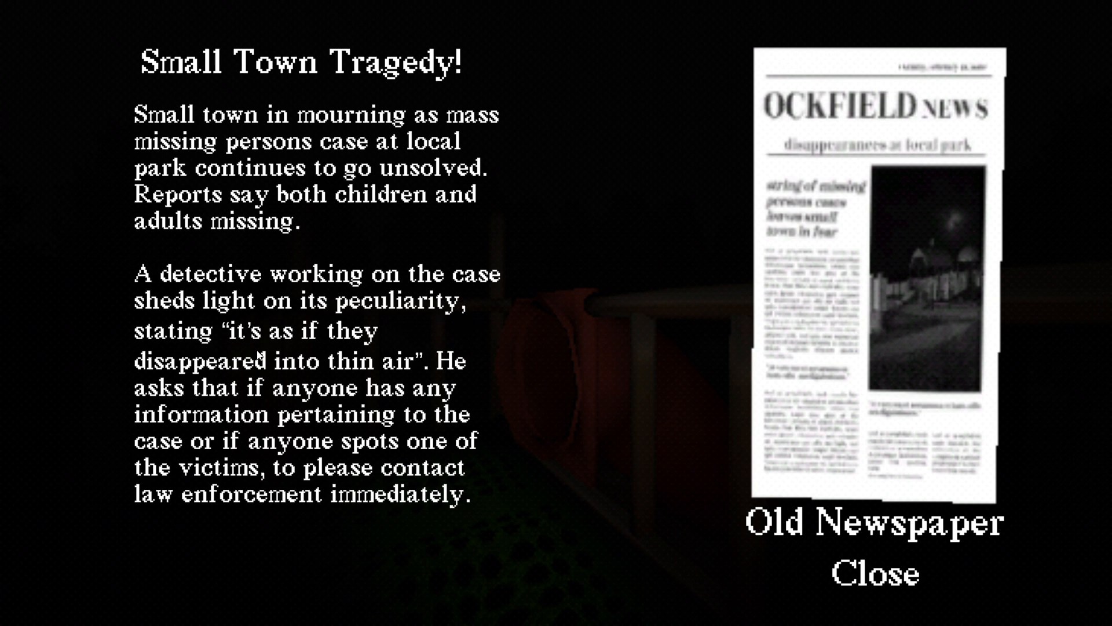
pyautogui.moveTo(176, 425)
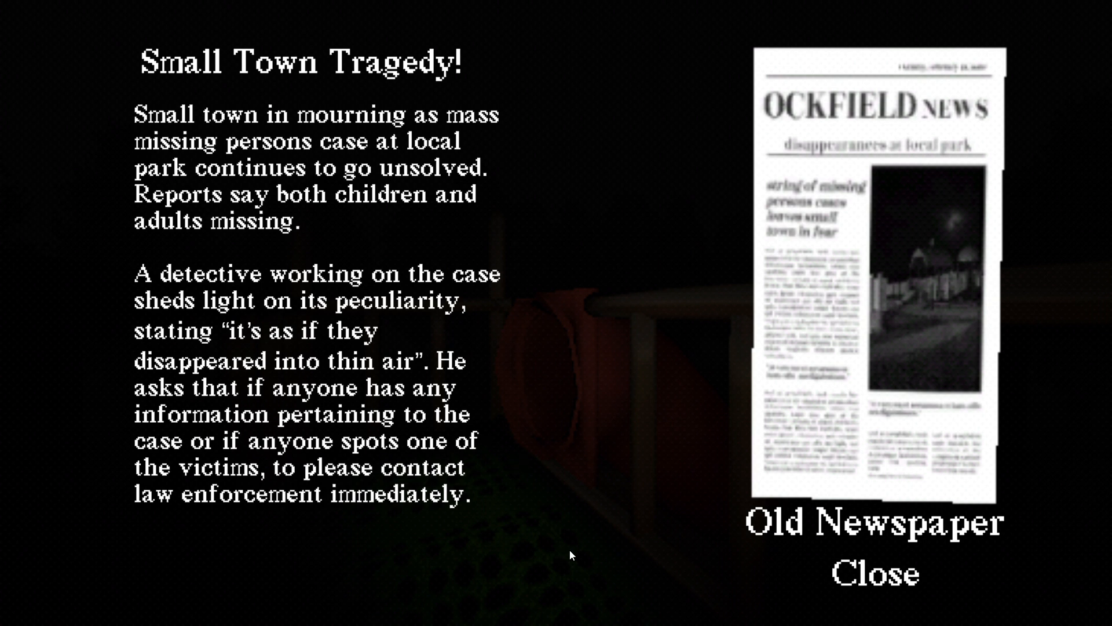
# - Close the newspaper and walk on into the dark tunnel until the crawl meter shows
pyautogui.click(868, 574)
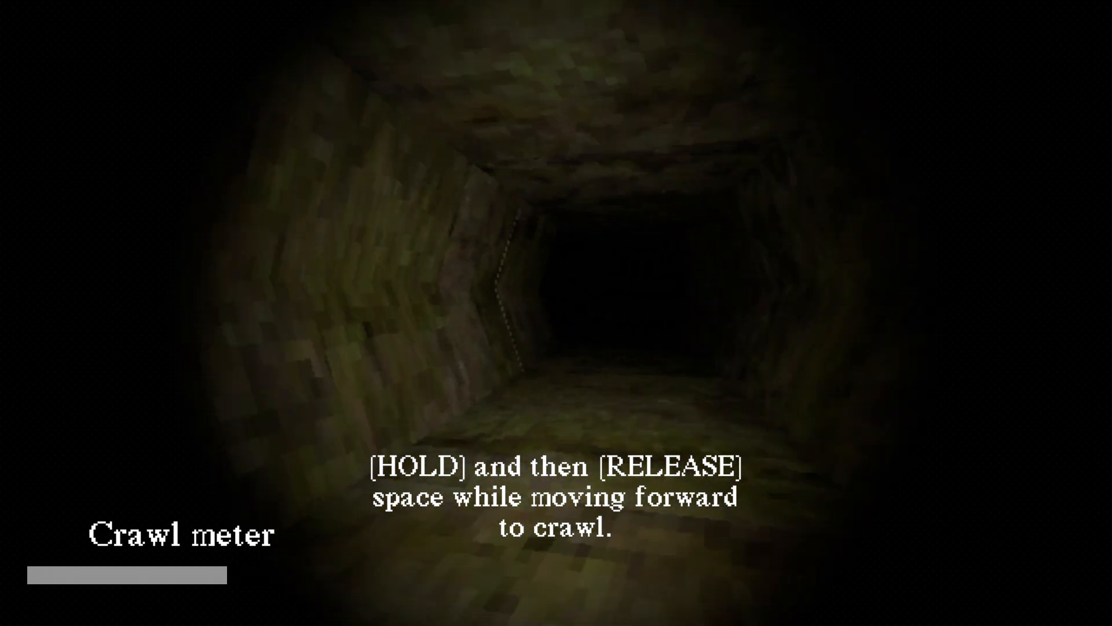
# - Crawl forward through the whole tunnel and emerge in the stone chamber by the well
pyautogui.press('space')
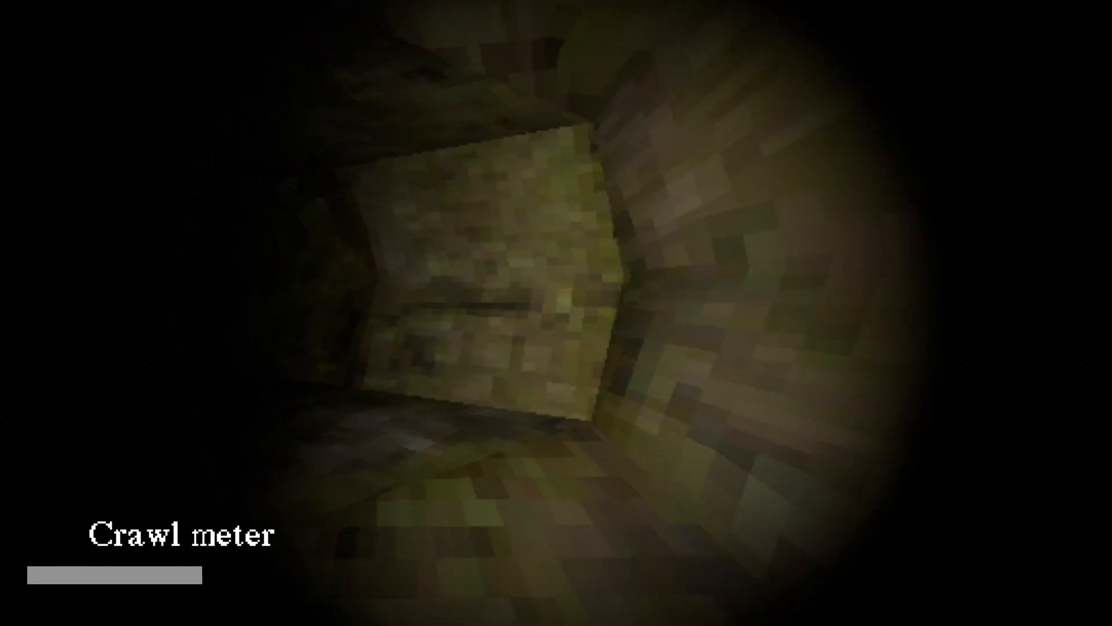
pyautogui.press('w')
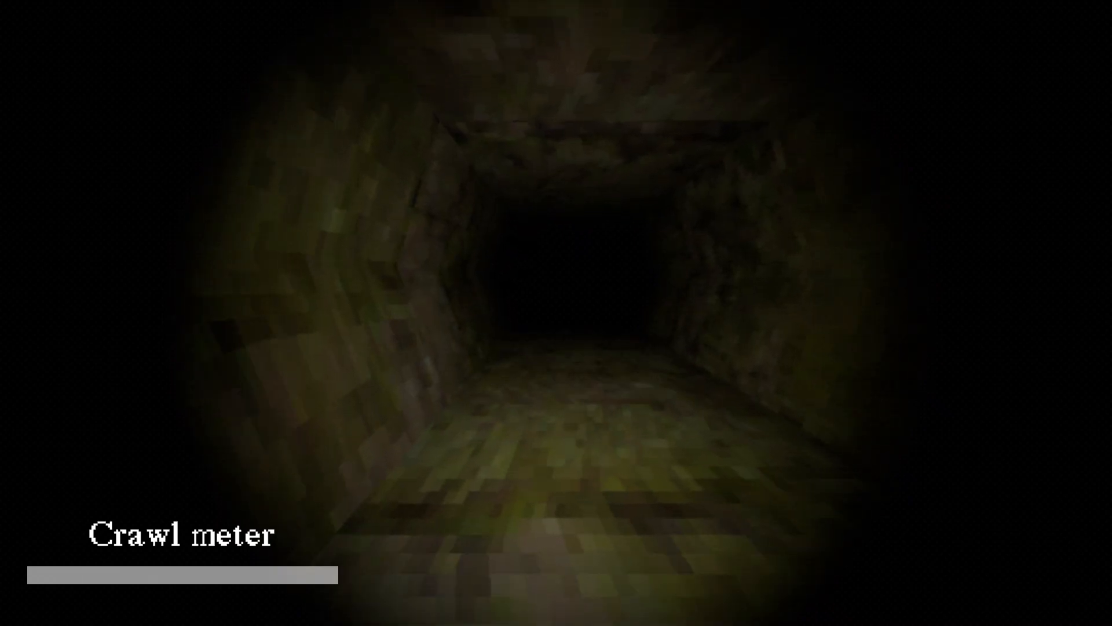
pyautogui.press('w')
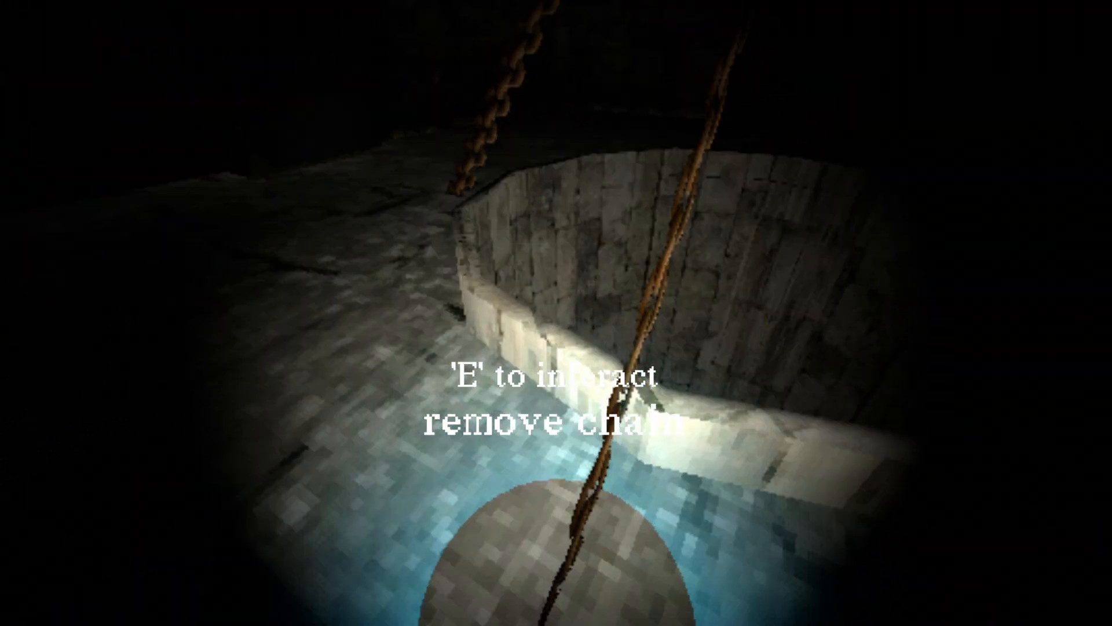
# - Remove all three chains hanging over the stone well with the interact key
pyautogui.press('e')
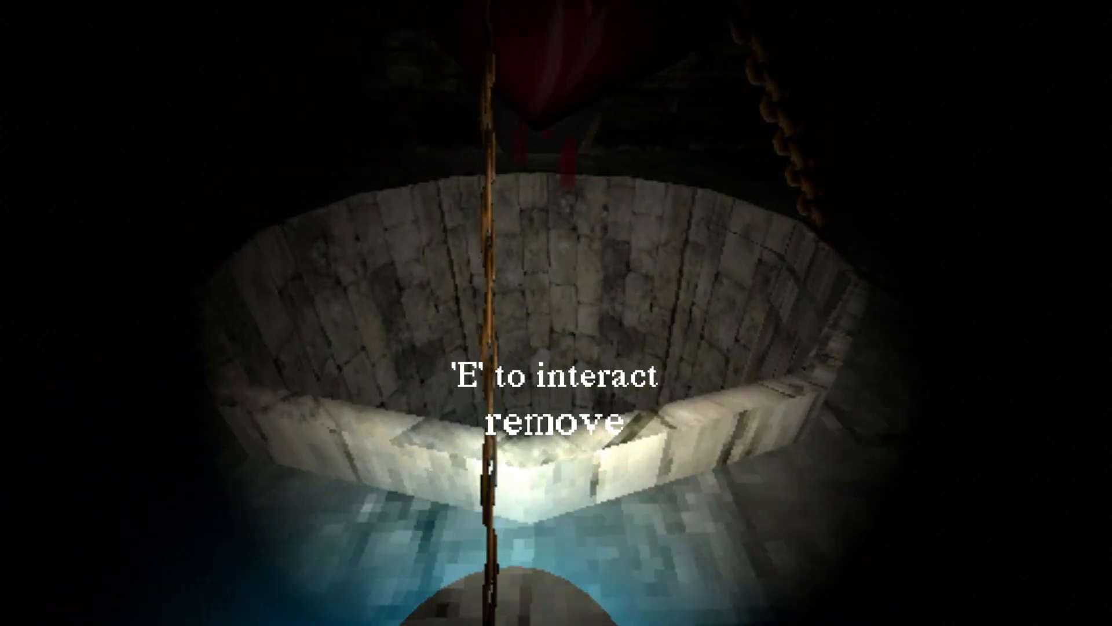
pyautogui.press('e')
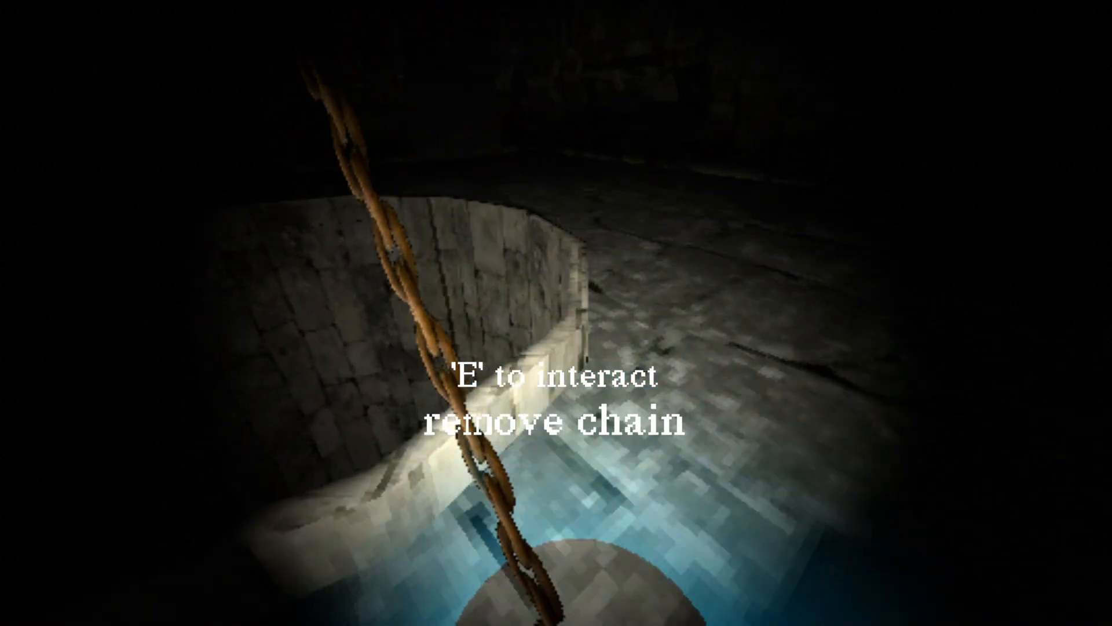
pyautogui.press('e')
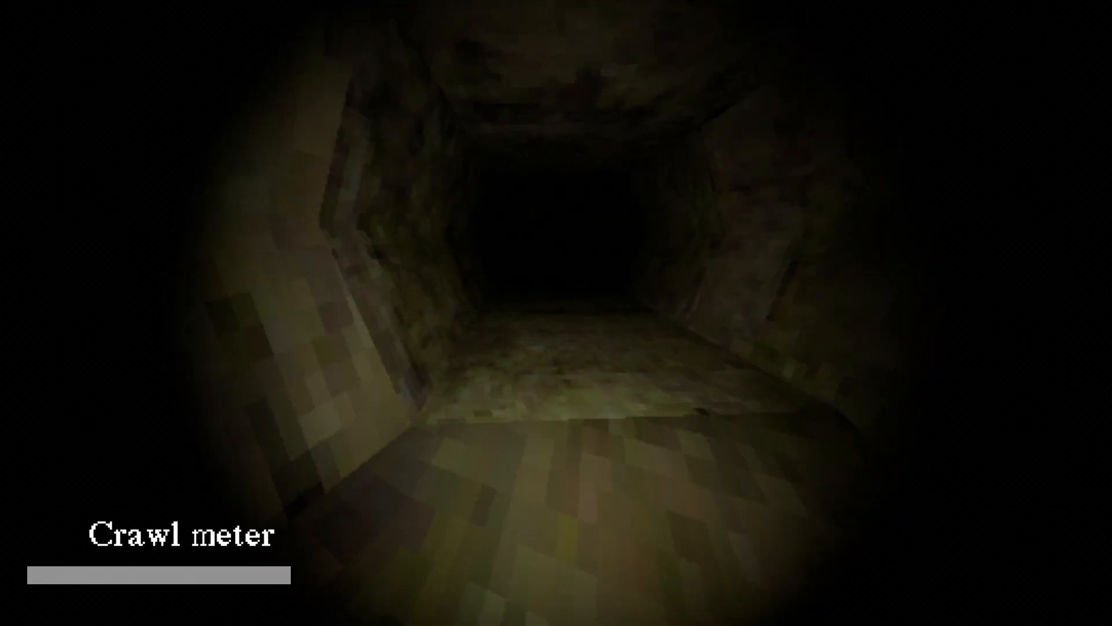
# - Keep crawling deeper into the tunnel in bursts, letting the crawl meter refill between pushes
pyautogui.press('w')
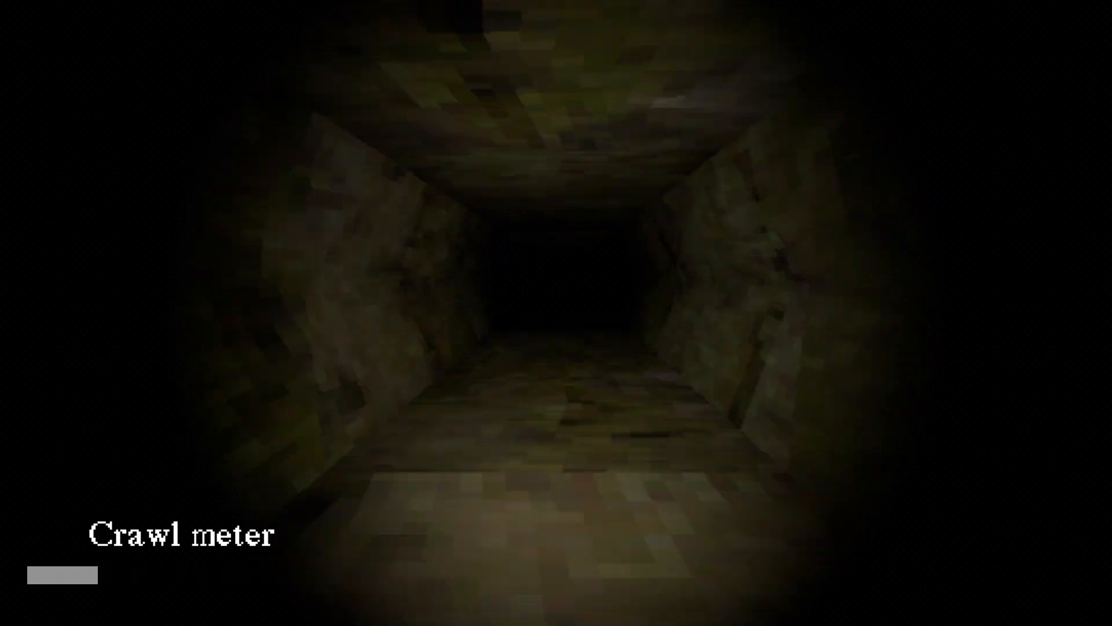
pyautogui.press('w')
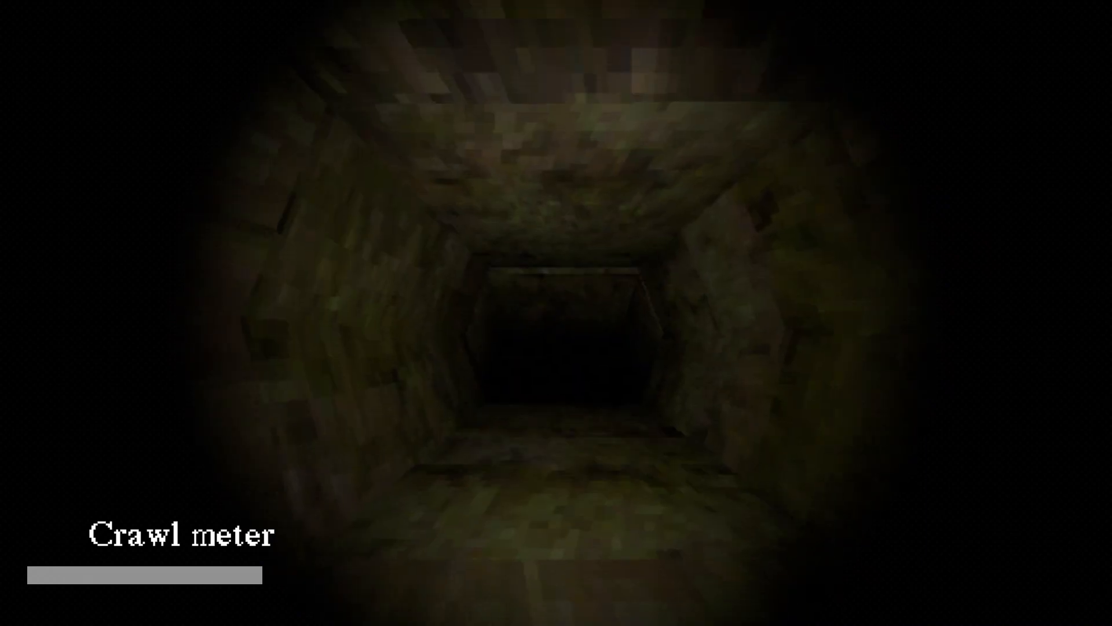
pyautogui.press('w')
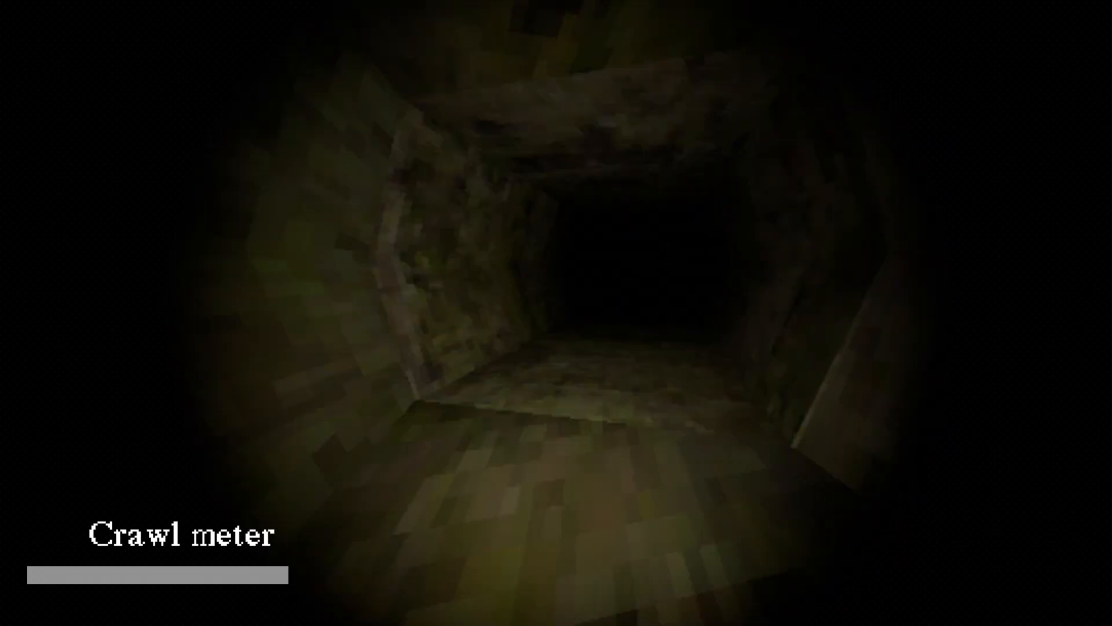
pyautogui.press('w')
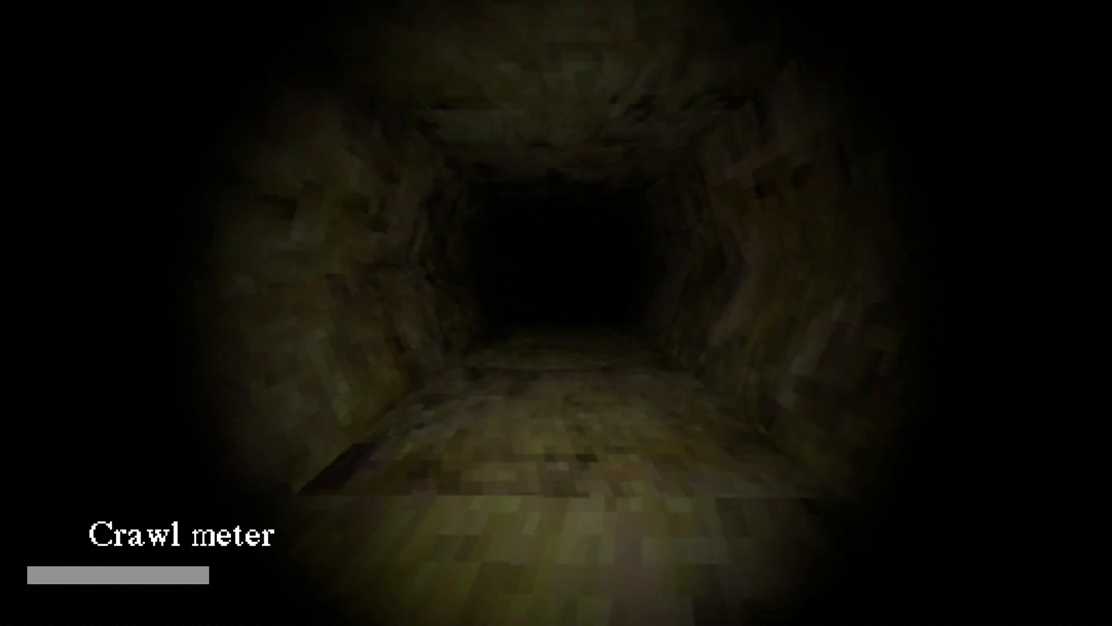
pyautogui.press('w')
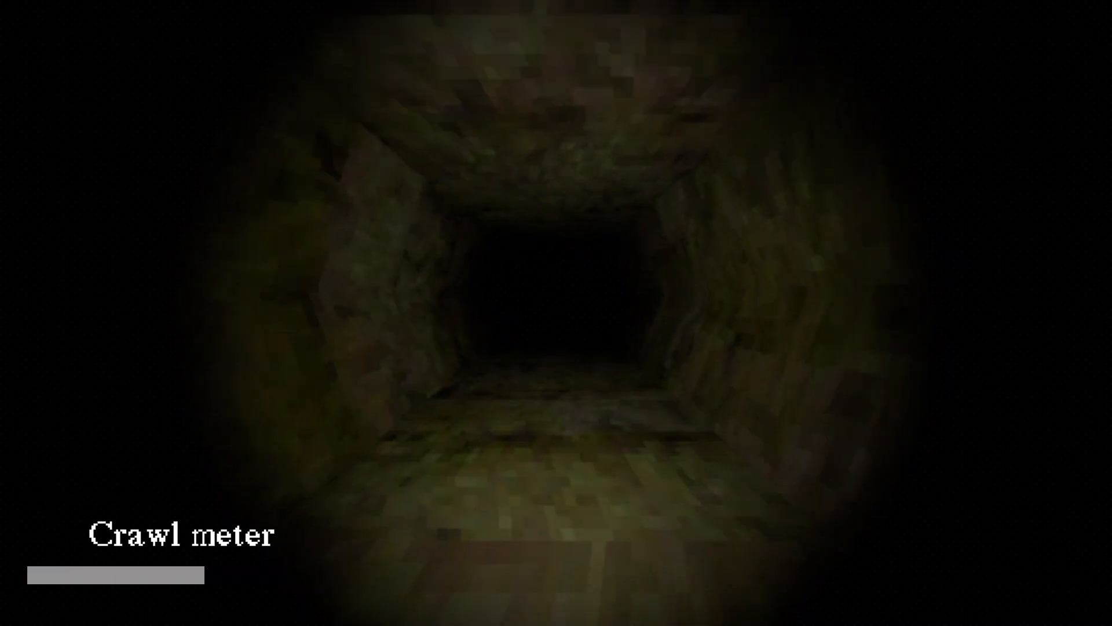
pyautogui.press('w')
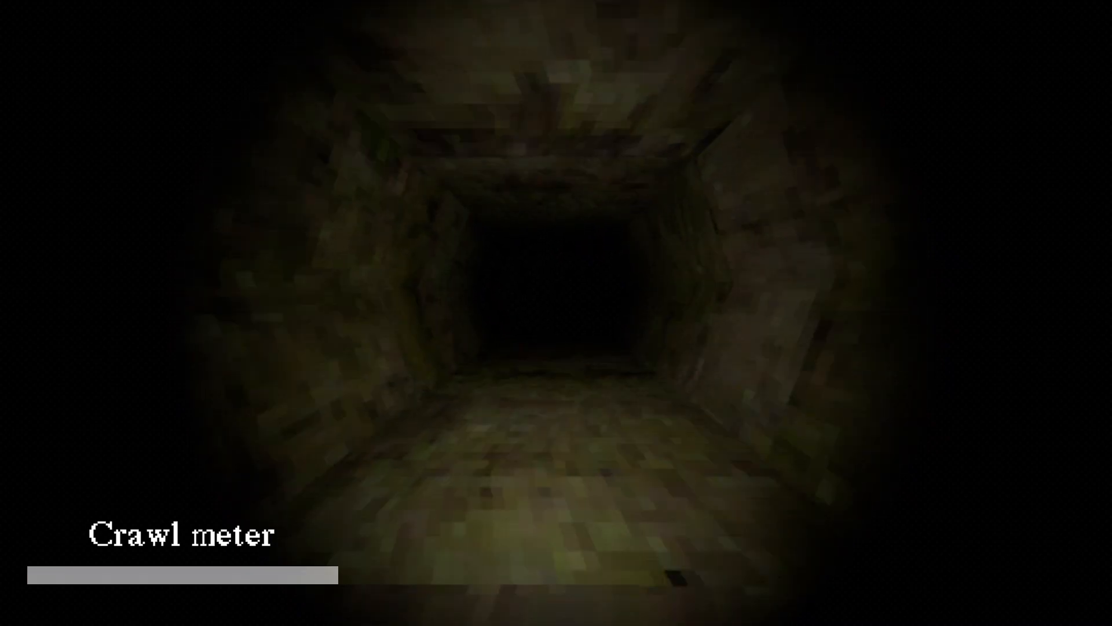
pyautogui.press('w')
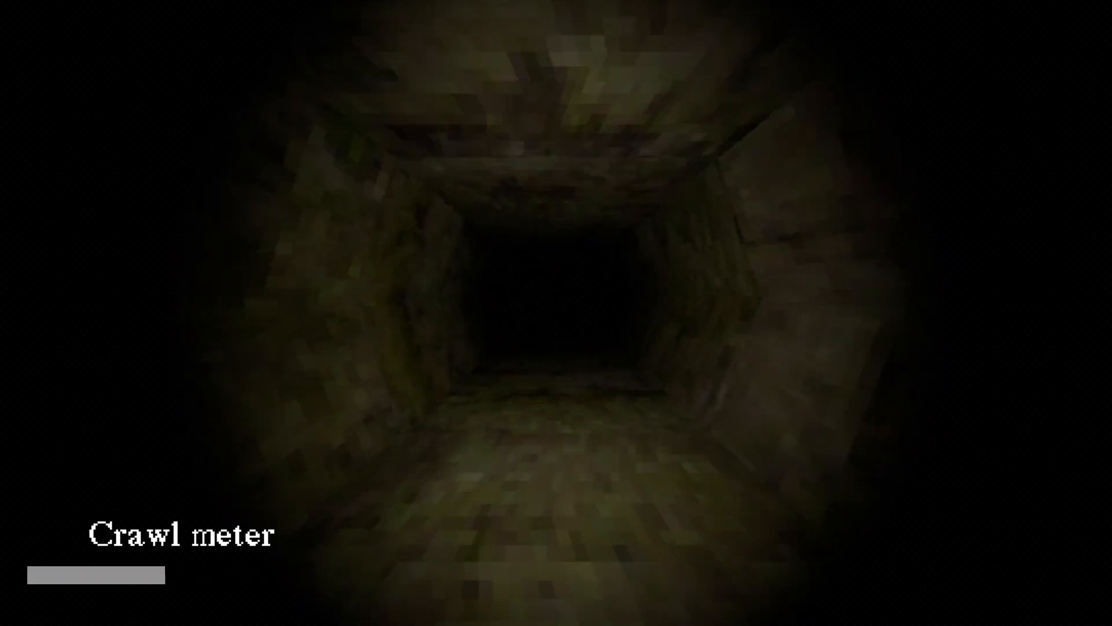